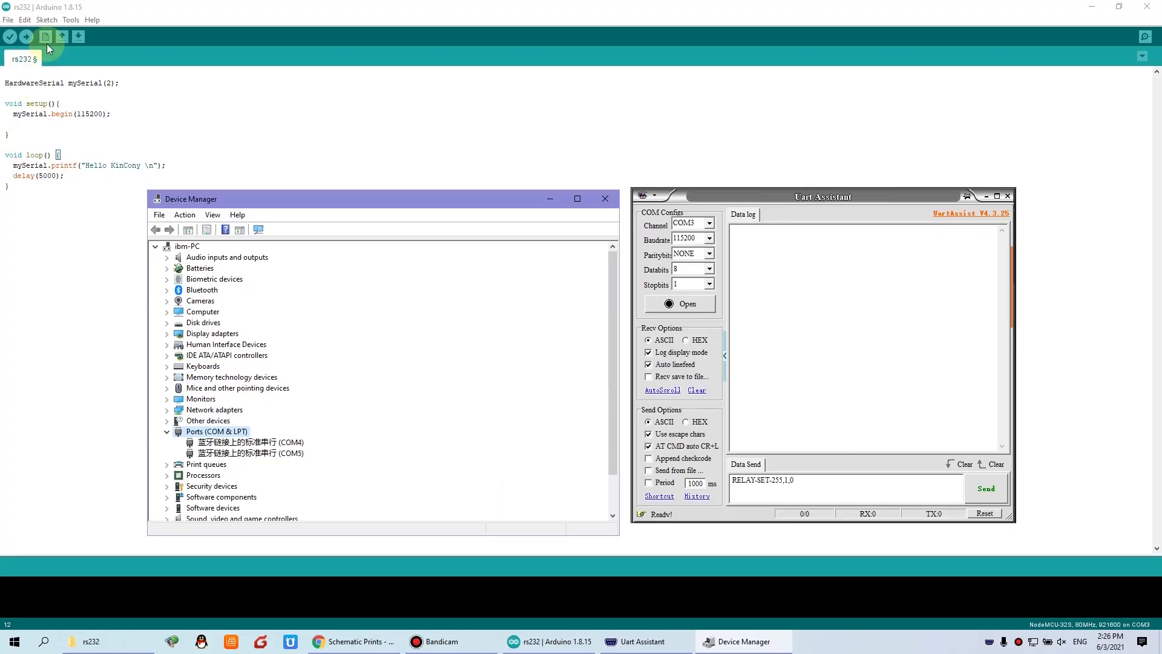
Step: Bring the Arduino IDE sketch to the front to check the NodeMCU-32S board settings
left_click(70, 20)
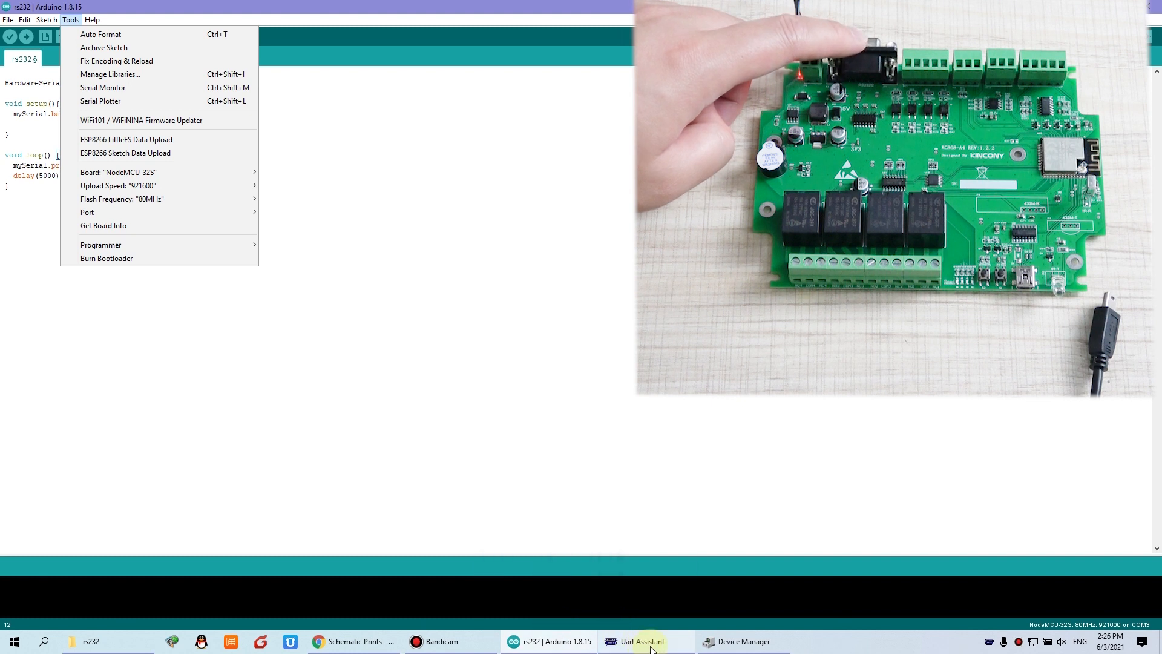
Step: In Device Manager, confirm the CH340 port on COM3 and the newly added adapter on COM6
left_click(742, 641)
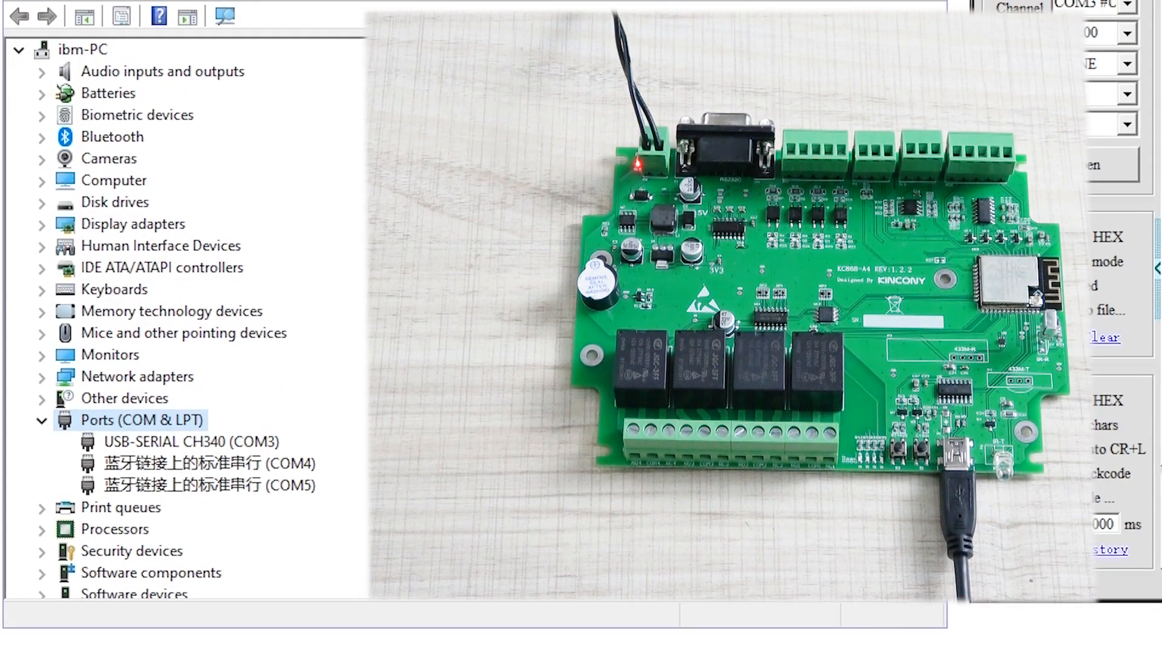
left_click(190, 441)
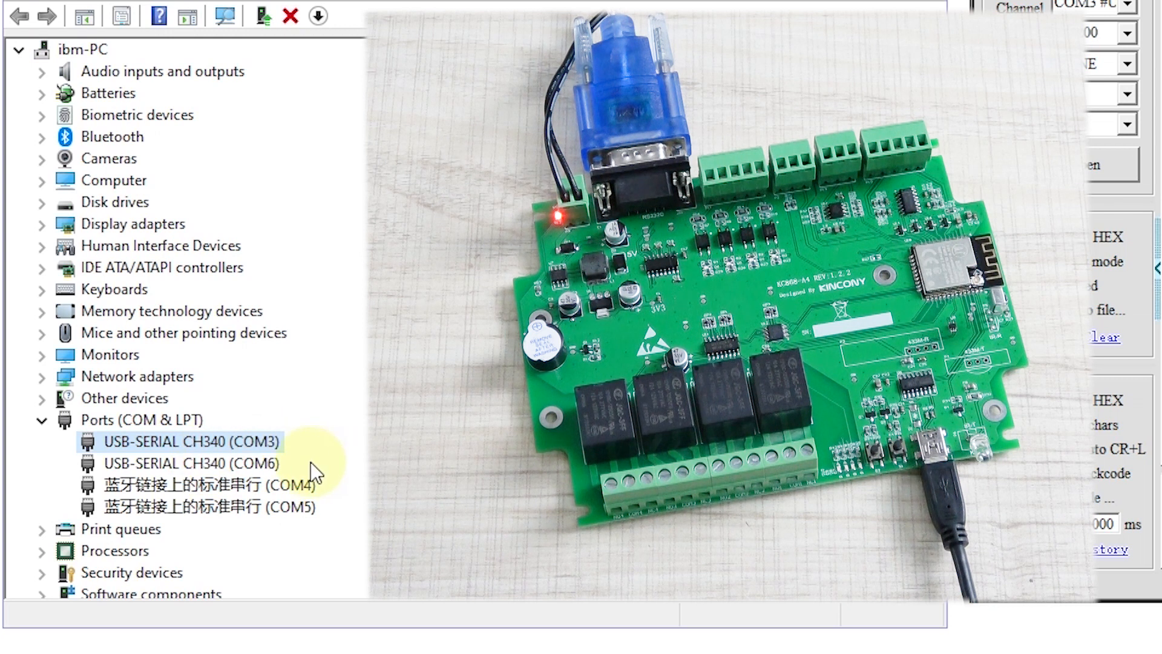
left_click(192, 463)
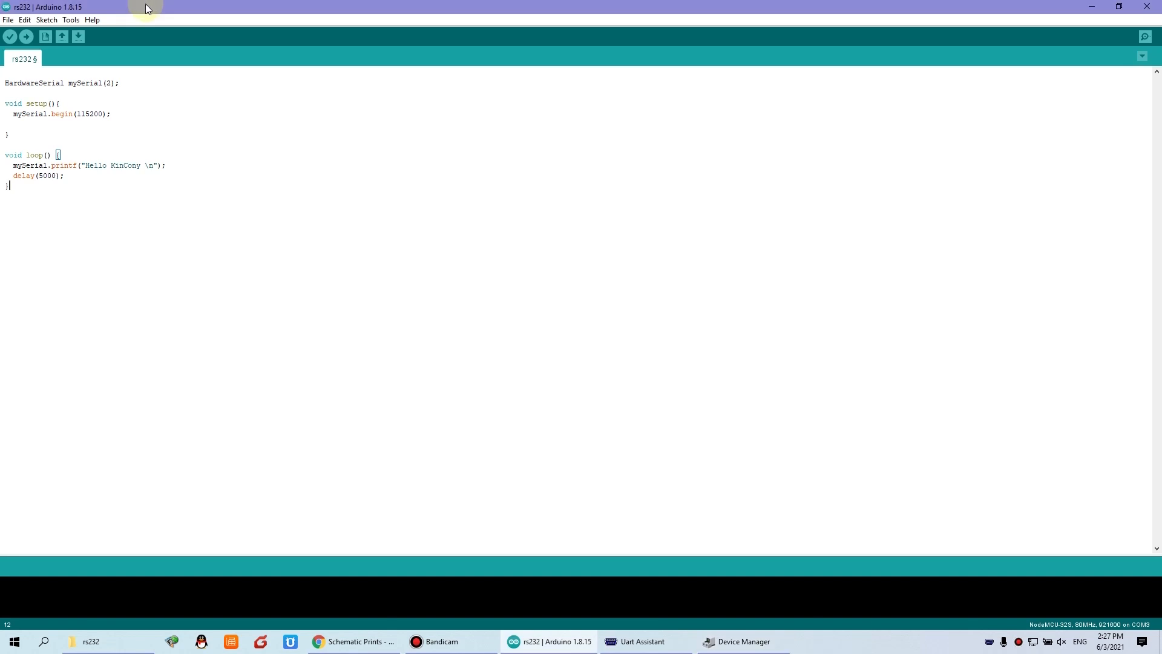
double_click(53, 82)
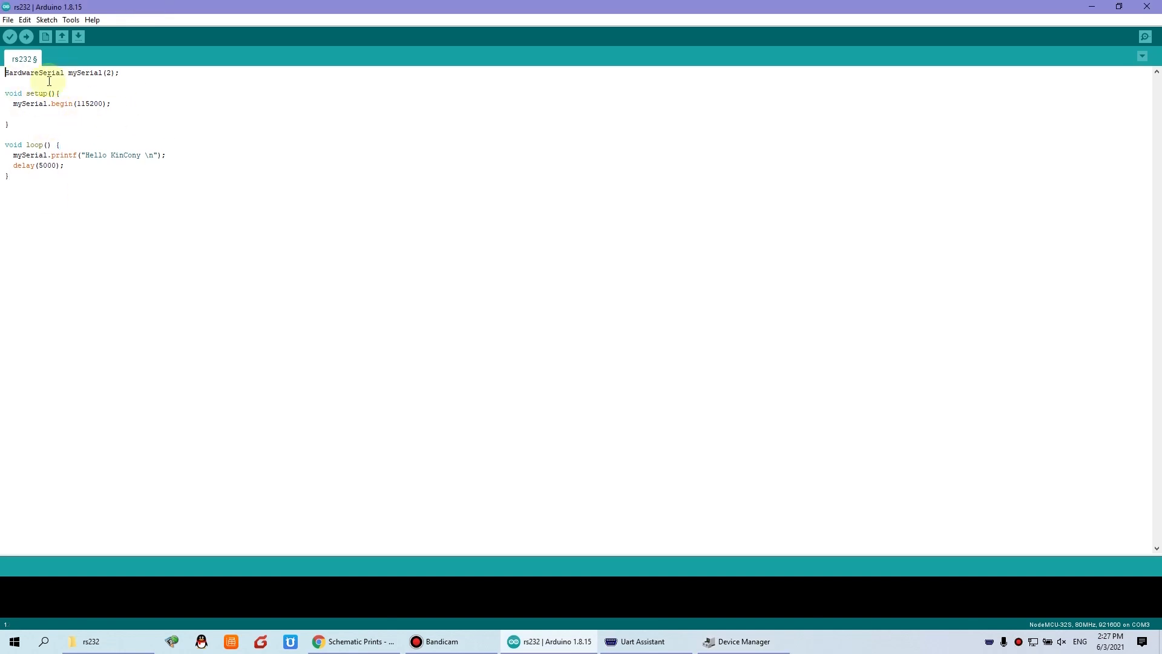
mouse_move(134, 76)
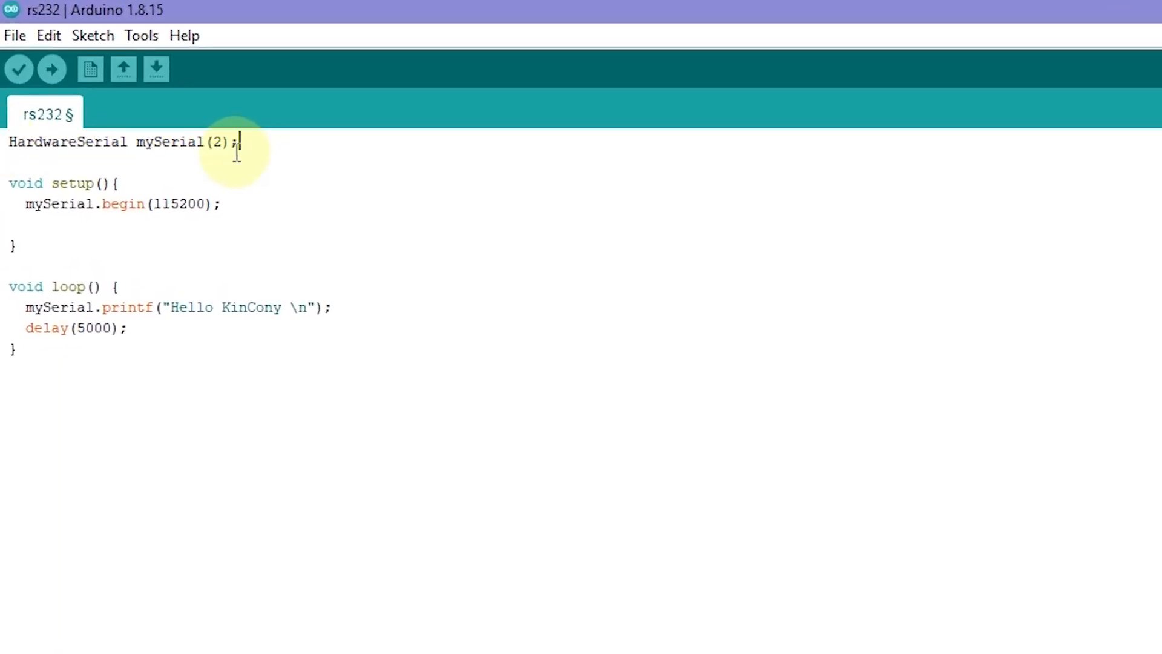
mouse_move(300, 147)
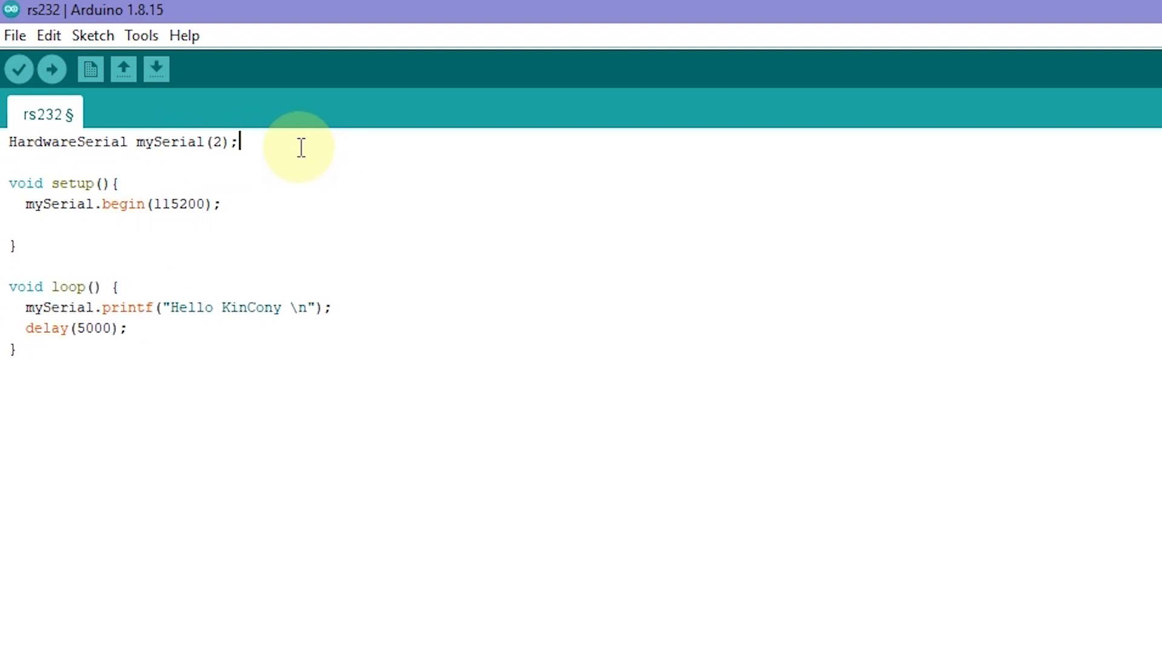
mouse_move(241, 143)
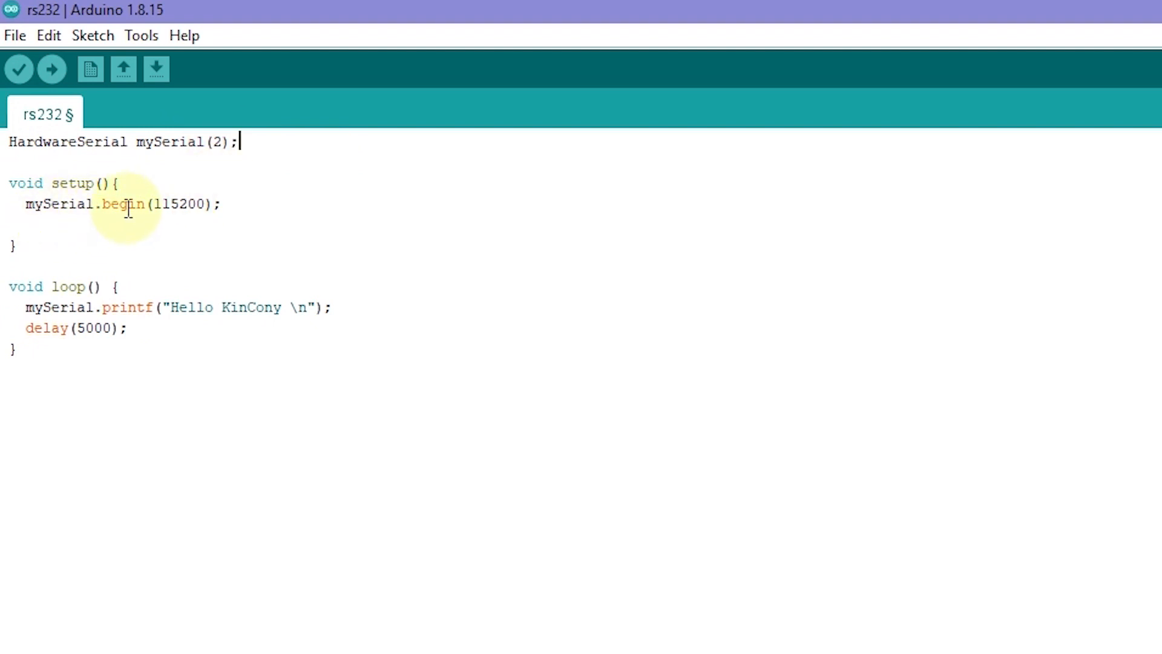
mouse_move(153, 204)
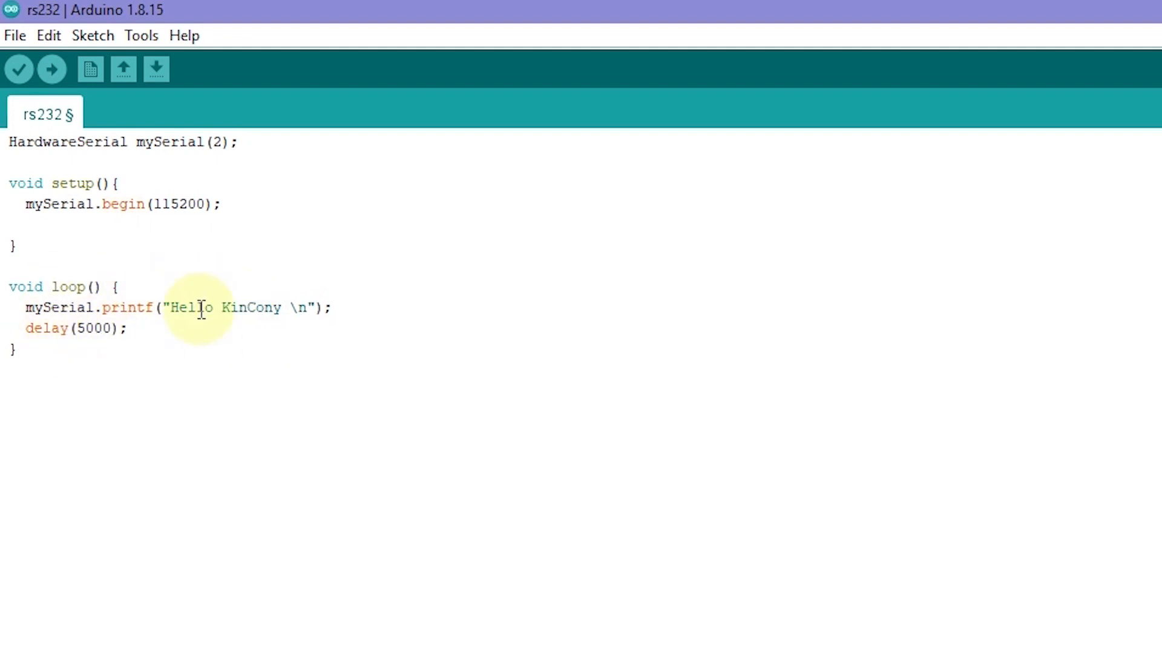
mouse_move(744, 642)
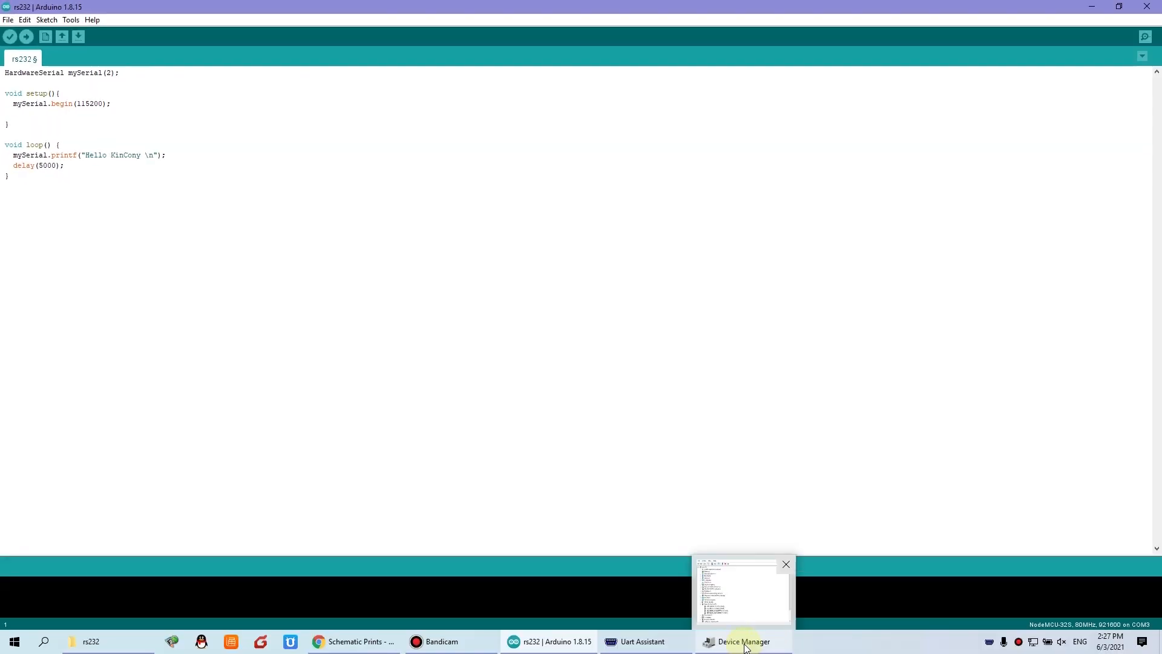
Step: Centre the Uart Assistant window and open COM6 (CH340) at 115200 baud
left_click(639, 642)
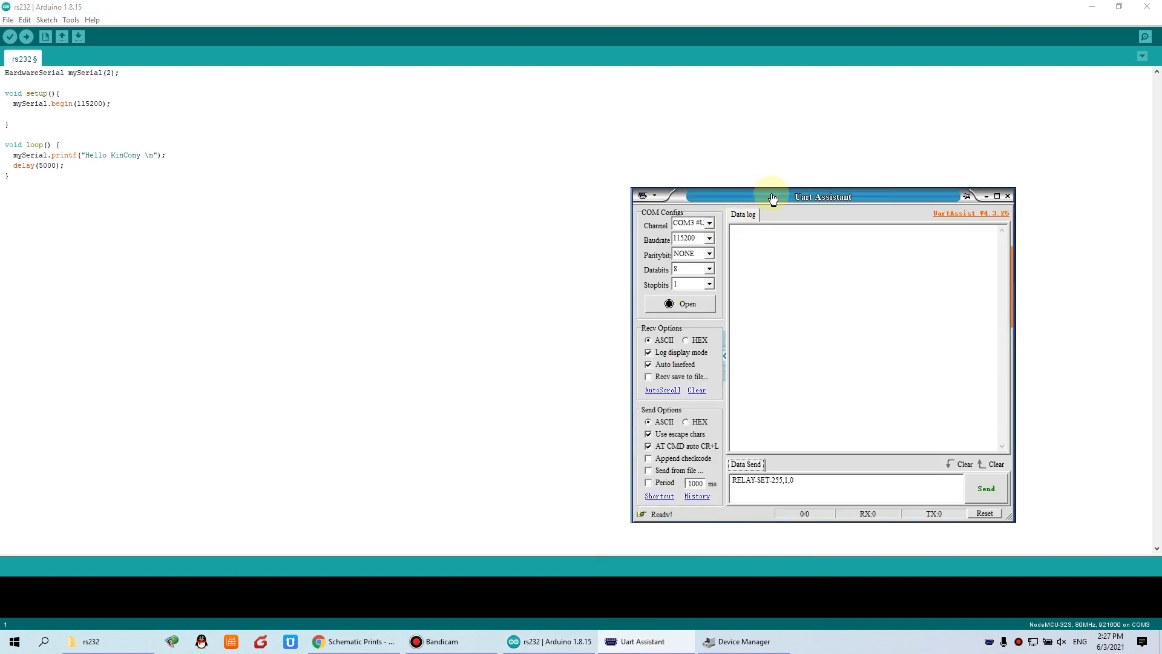
left_click_drag(774, 196, 502, 134)
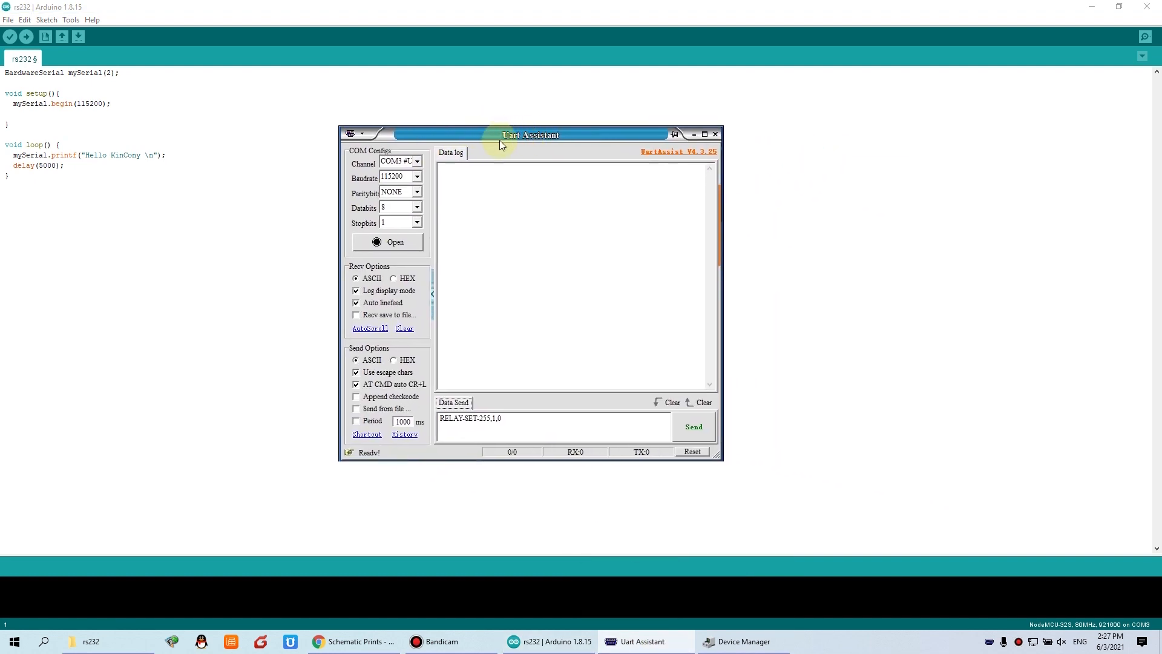
left_click(319, 103)
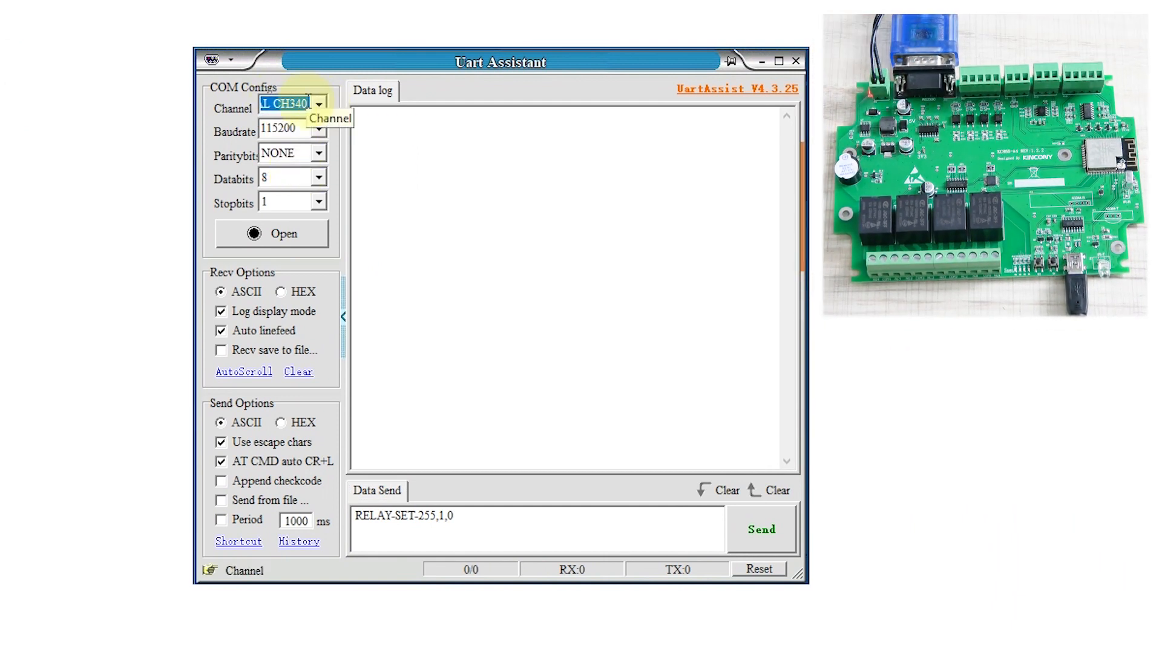
left_click(271, 233)
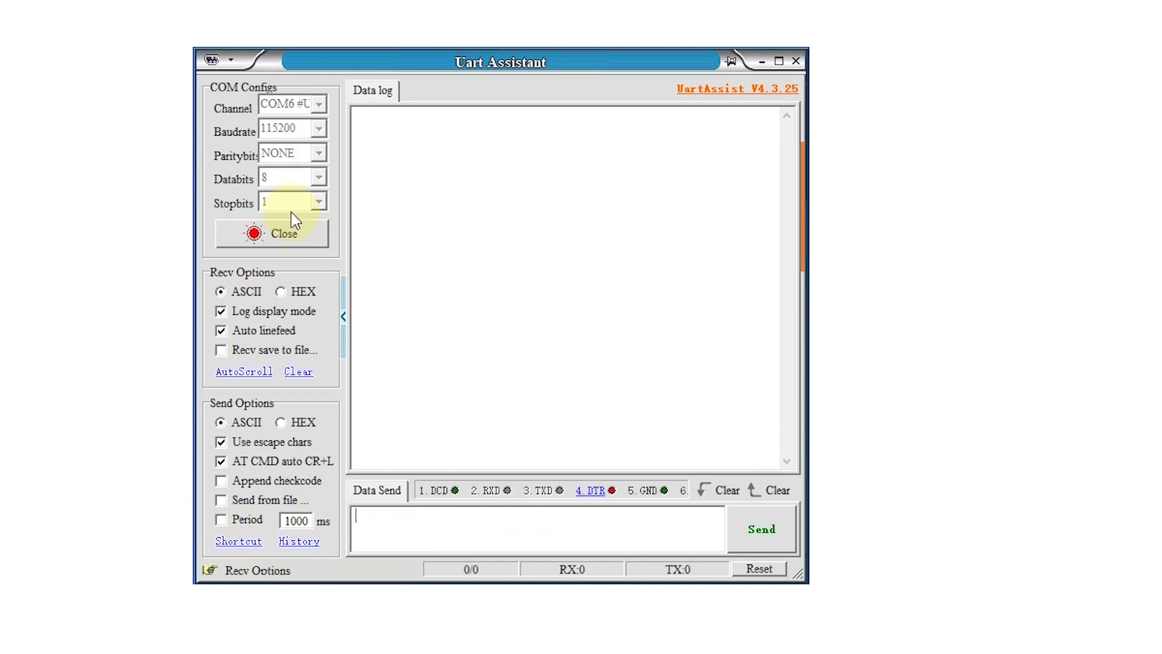
mouse_move(267, 137)
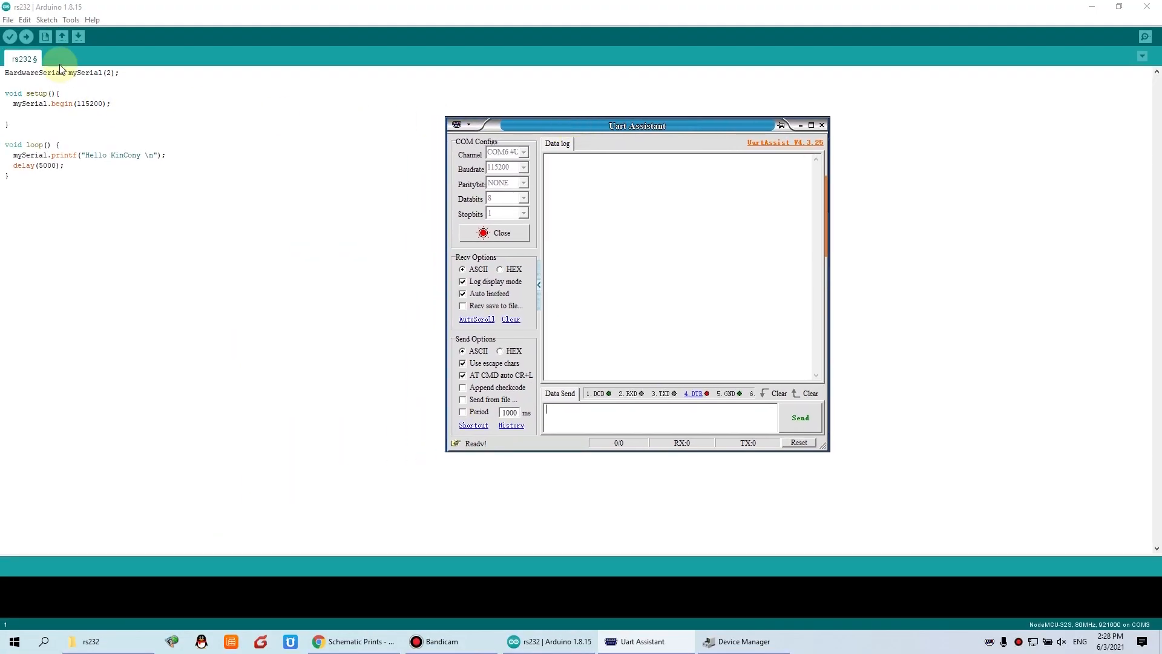
Step: Upload the rs232 sketch to the board and return to the serial terminal to watch output
left_click(25, 36)
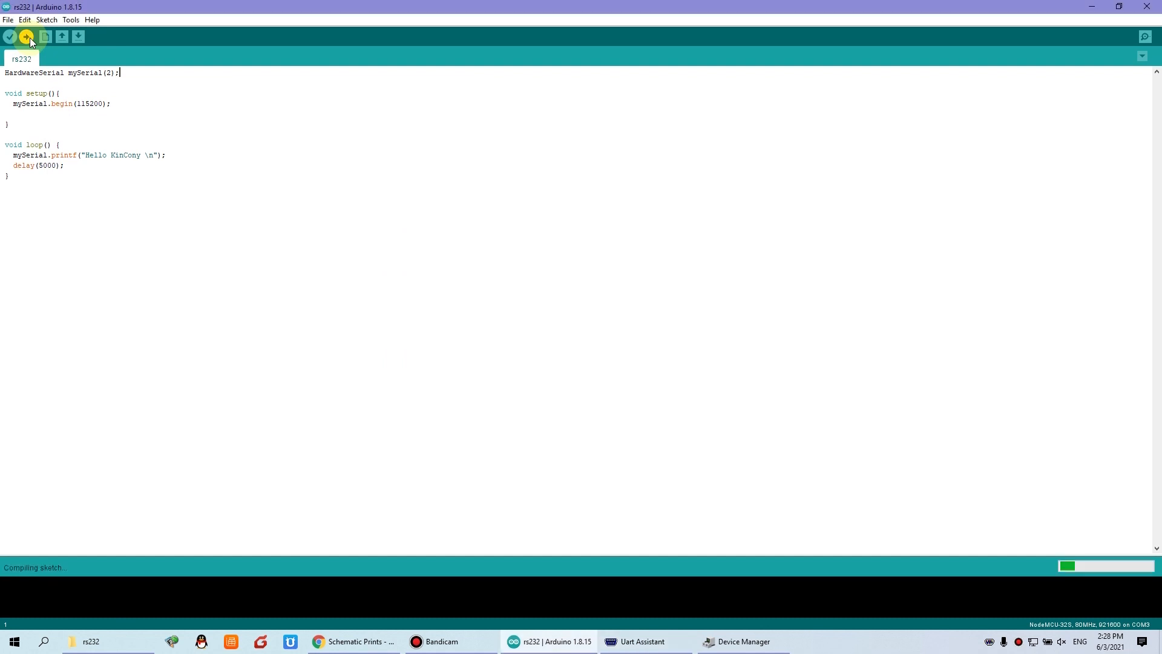
left_click(25, 36)
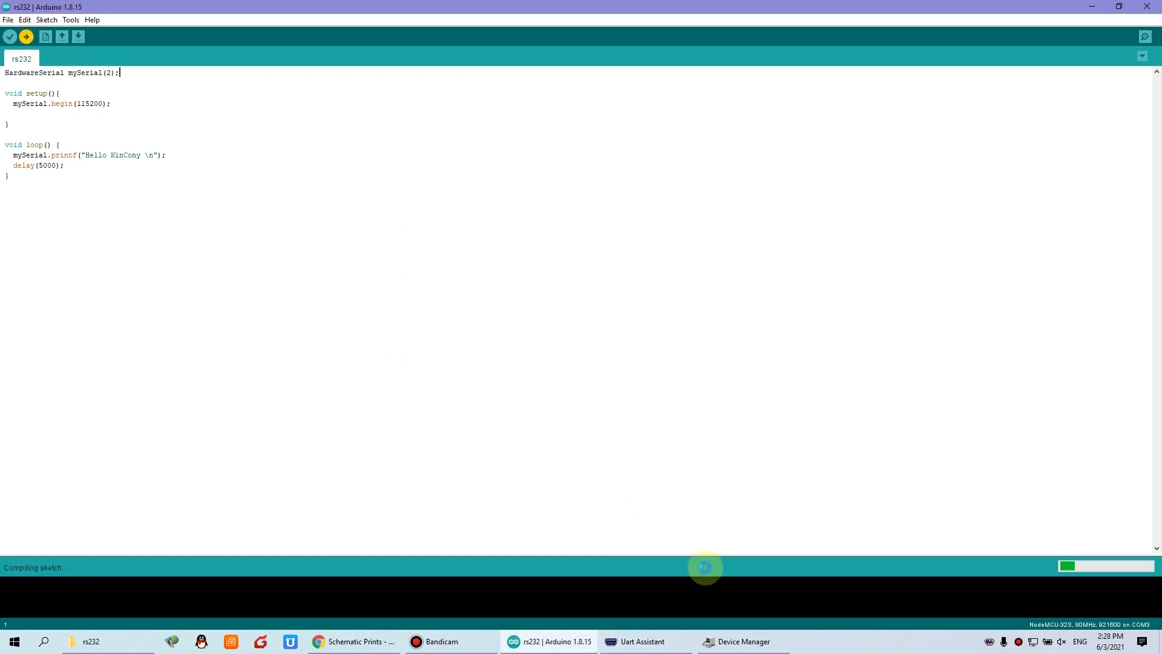
left_click(641, 642)
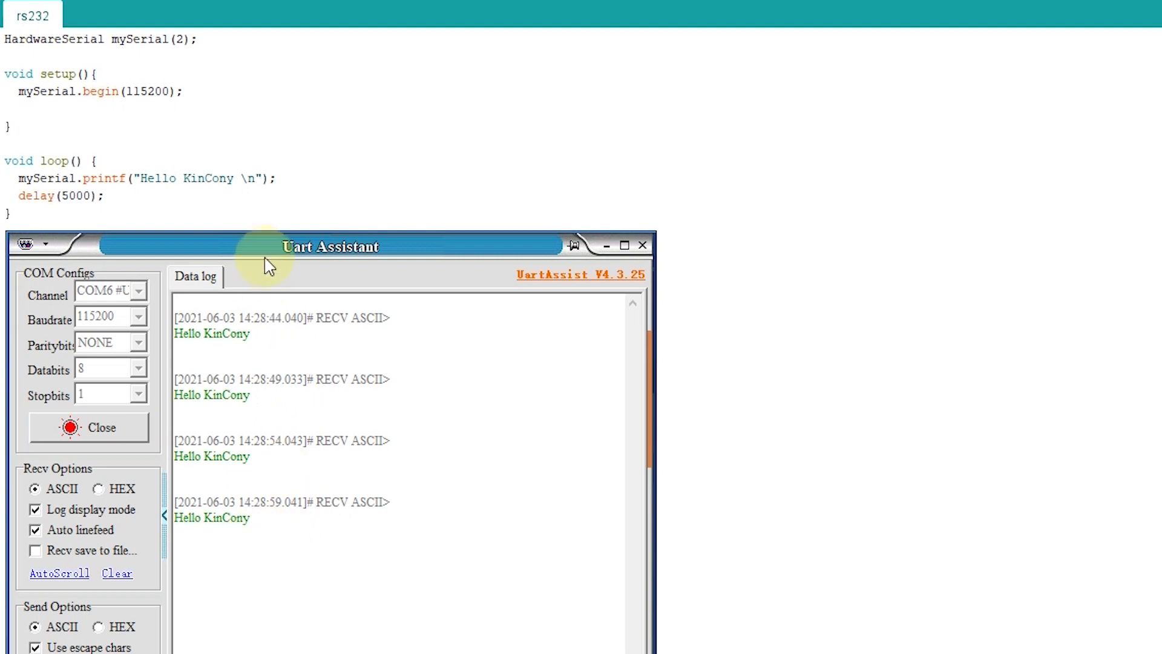
Step: Move the terminal beside the sketch while 'Hello KinCony' keeps arriving every five seconds
left_click_drag(329, 245, 678, 215)
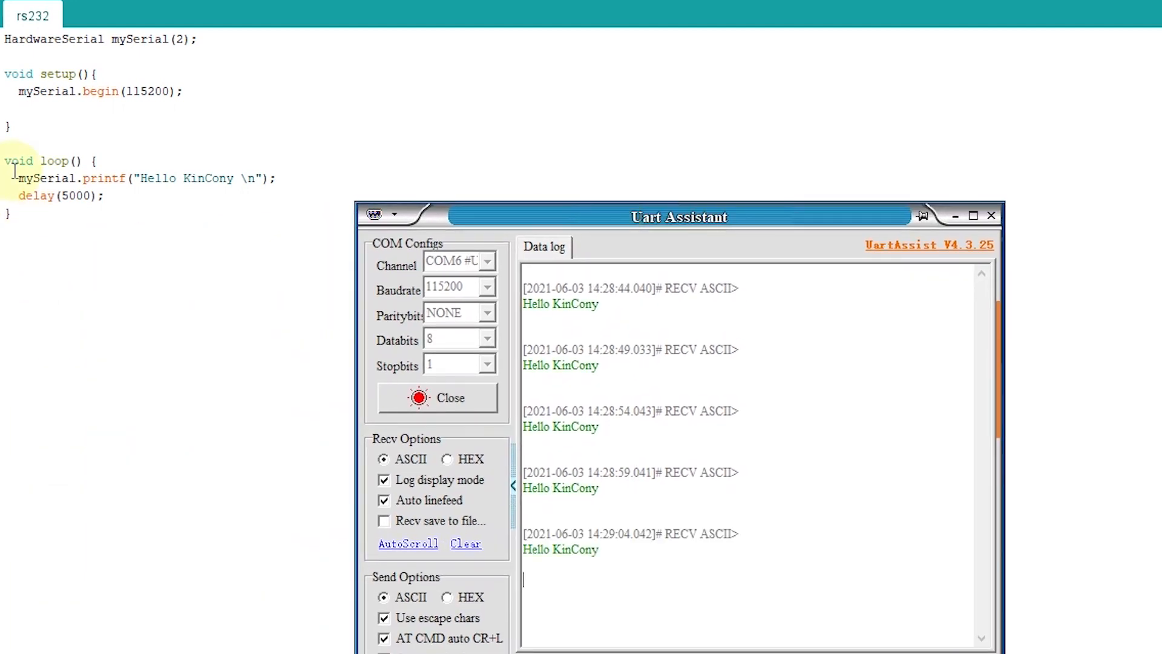